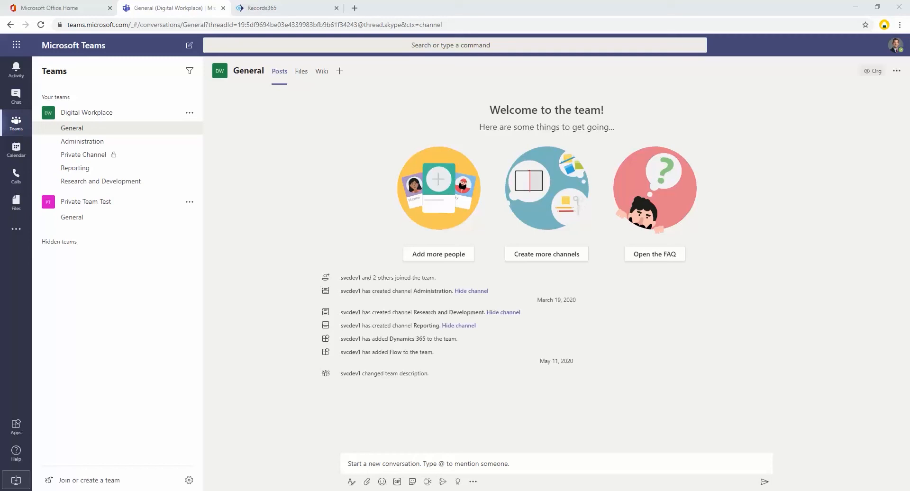
{"action": "mouse_move", "coordinate": [159, 130]}
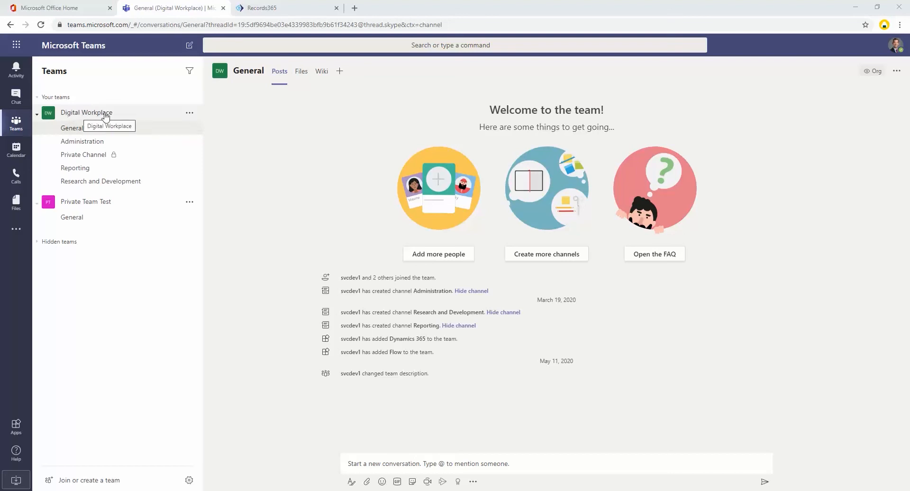
{"action": "mouse_move", "coordinate": [103, 205]}
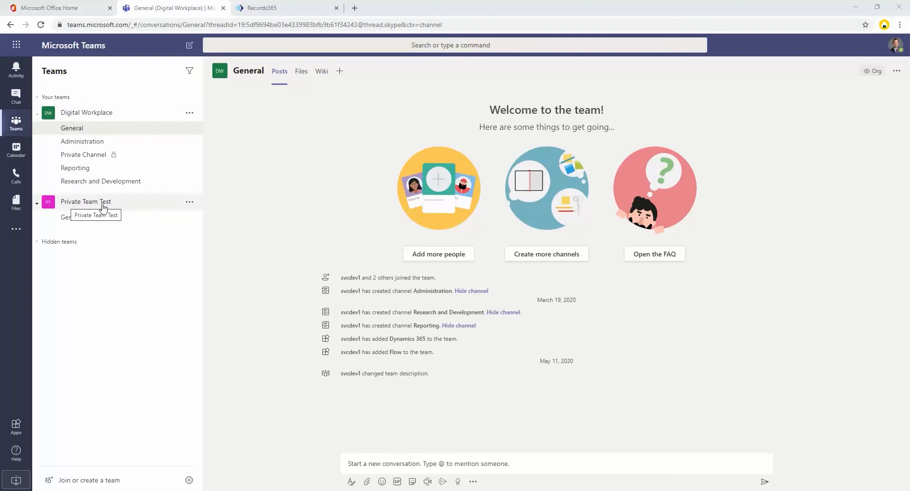
{"action": "mouse_move", "coordinate": [102, 203]}
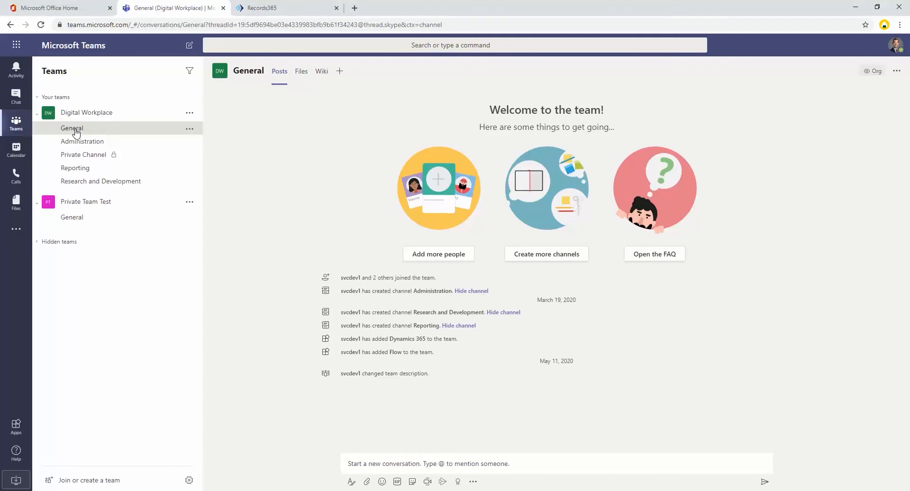
Open the Digital Workplace General channel's files to add the WEBINAR MSTeams DW General Document
{"action": "left_click", "coordinate": [300, 71]}
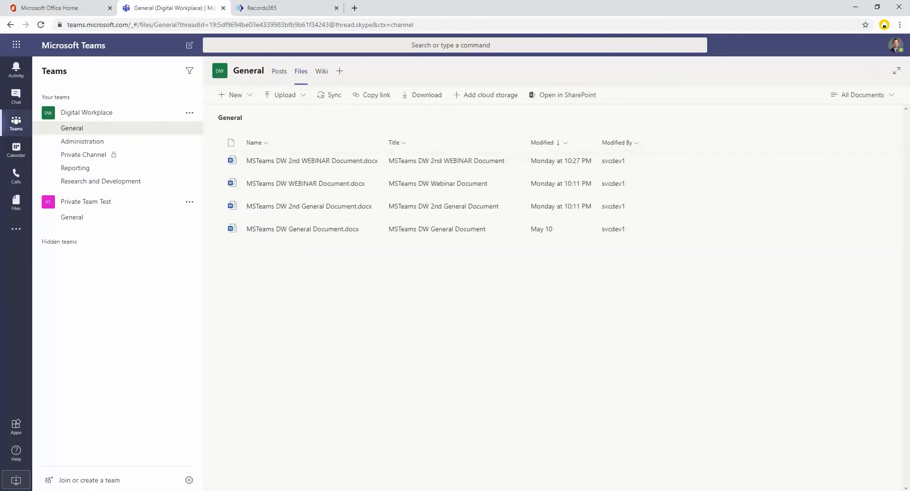
{"action": "mouse_move", "coordinate": [273, 123]}
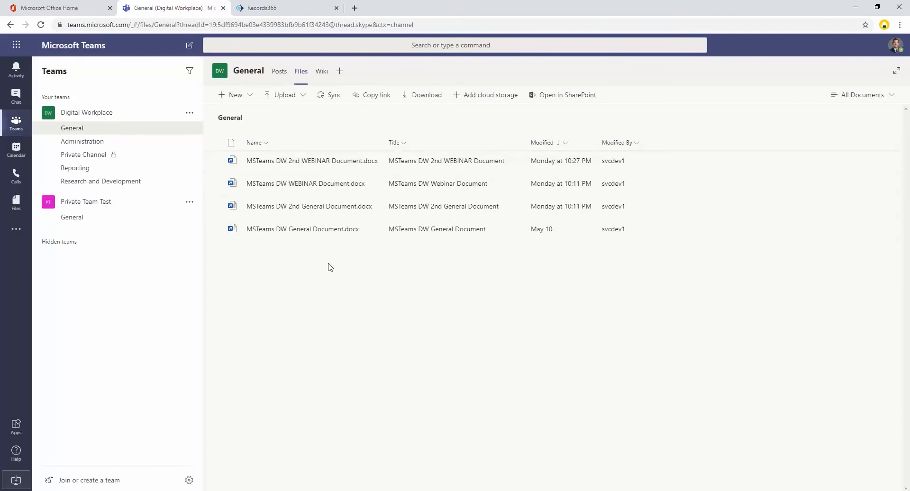
{"action": "mouse_move", "coordinate": [350, 280]}
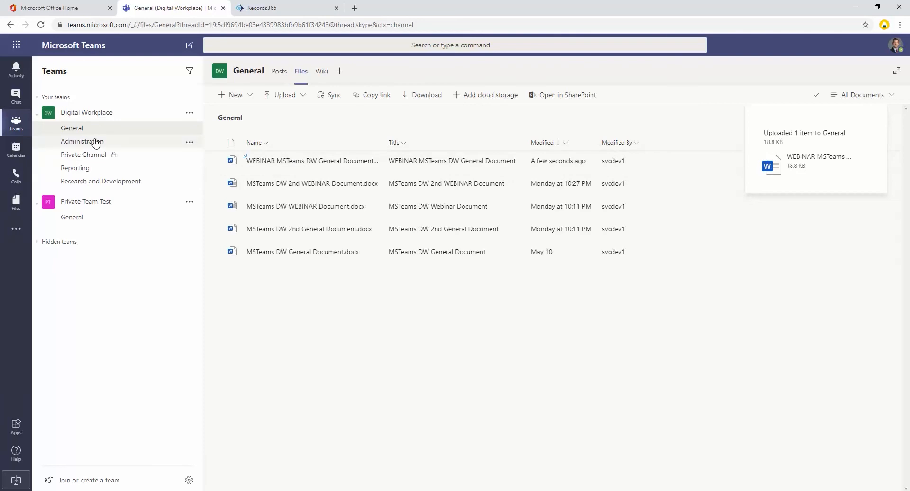
Add the WEBINAR MSTeams DW Administration document to the Administration channel's files
{"action": "left_click", "coordinate": [82, 141]}
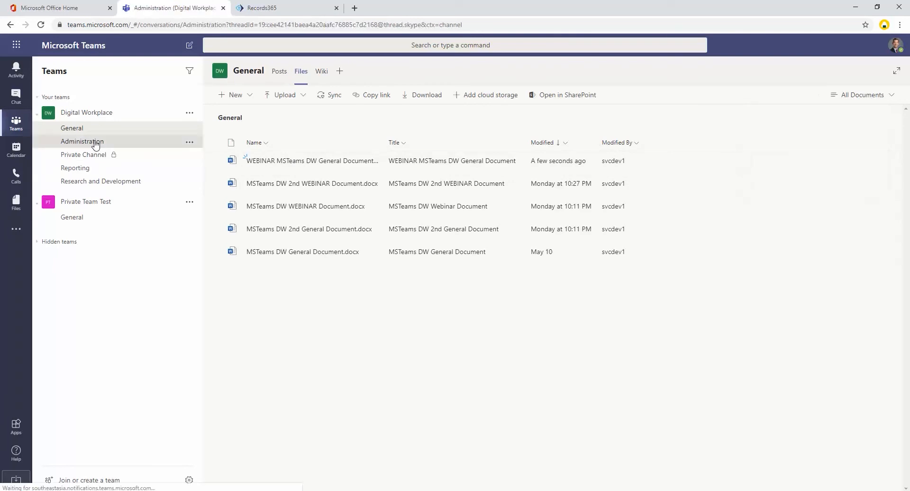
{"action": "left_click", "coordinate": [81, 142]}
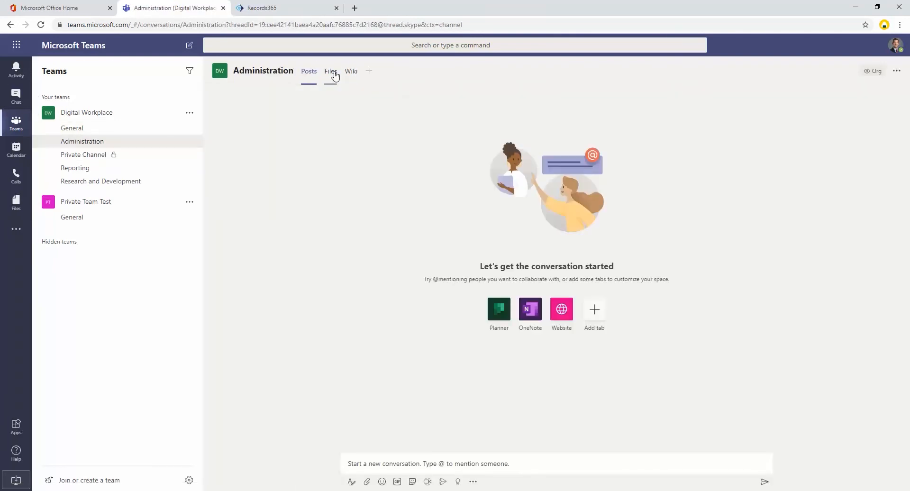
{"action": "left_click", "coordinate": [330, 70]}
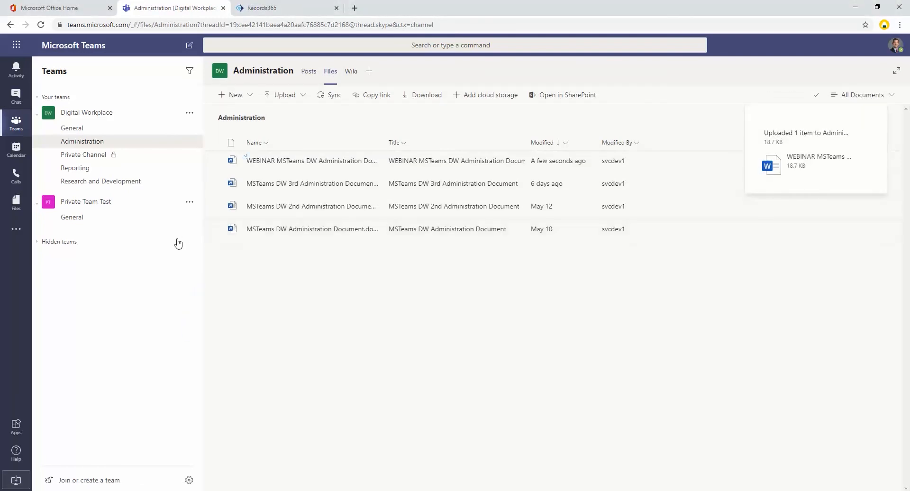
{"action": "mouse_move", "coordinate": [84, 181]}
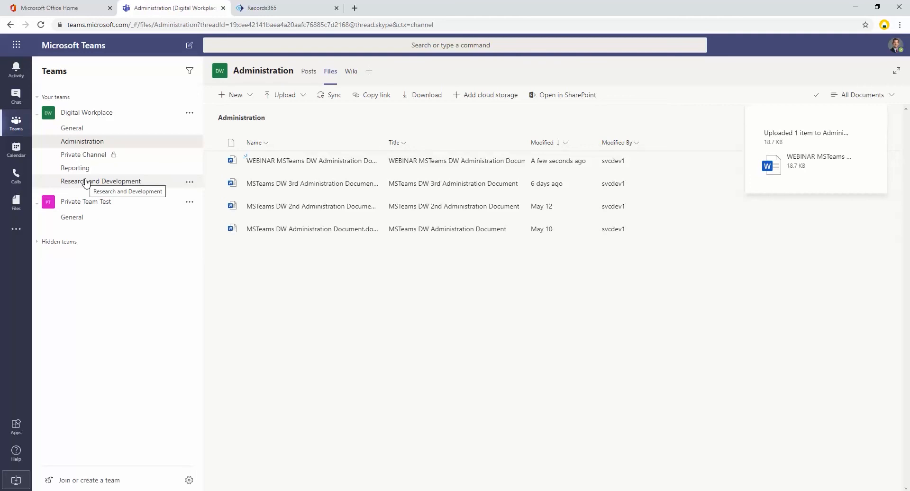
Add the WEBINAR DW Research & Development document to the Research and Development channel's files
{"action": "left_click", "coordinate": [100, 181]}
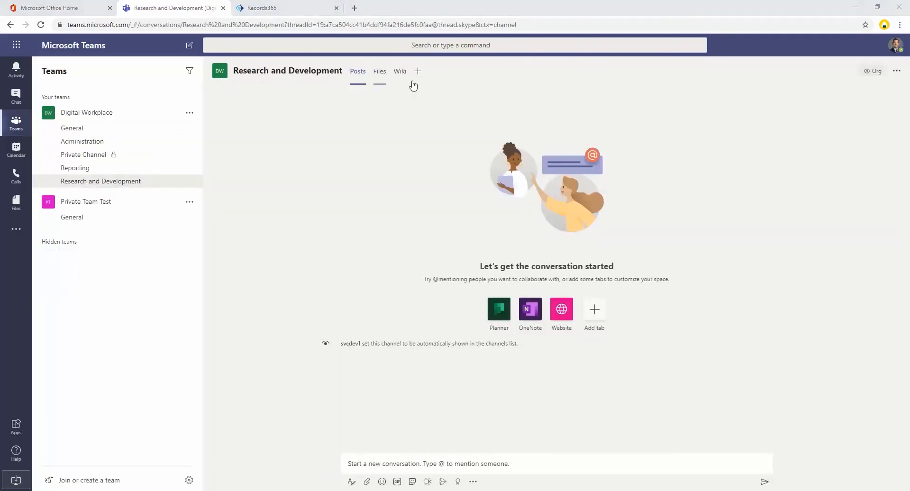
{"action": "left_click", "coordinate": [379, 70]}
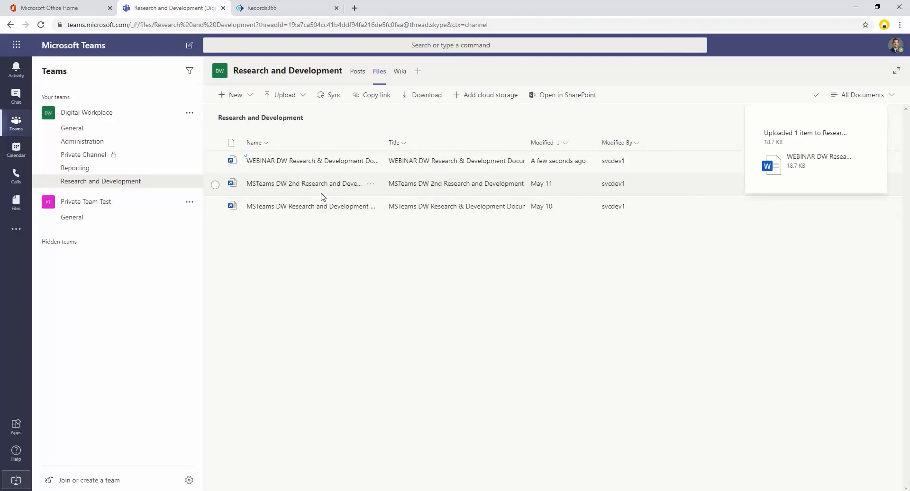
{"action": "mouse_move", "coordinate": [247, 210]}
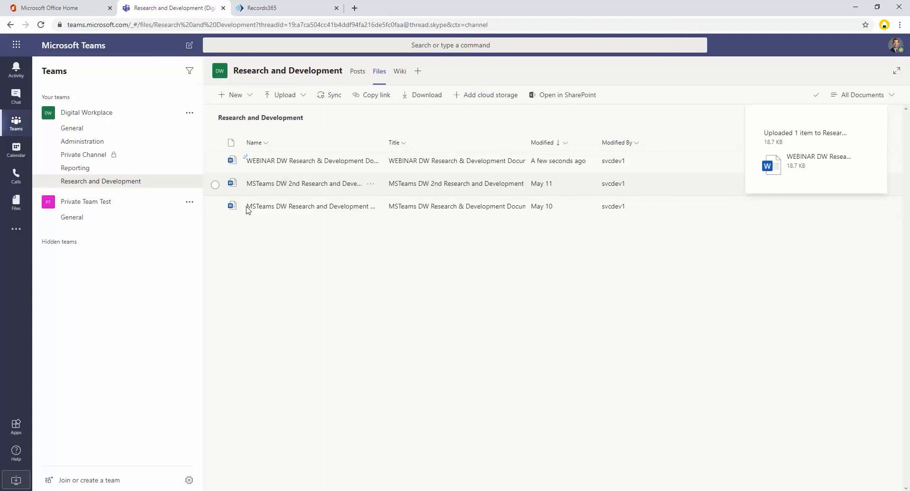
Put the WEBINAR PRIVATE document in Private Team Test General files, then view the Records365 dashboard
{"action": "left_click", "coordinate": [72, 217]}
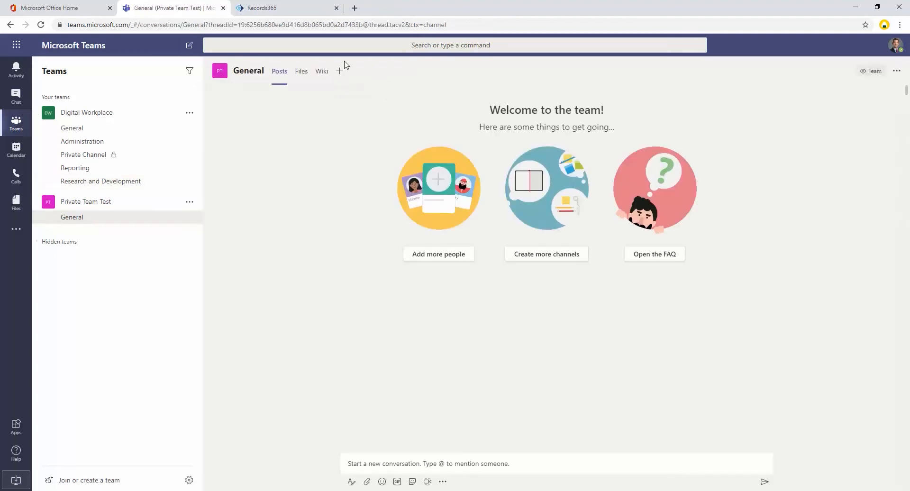
{"action": "left_click", "coordinate": [301, 71]}
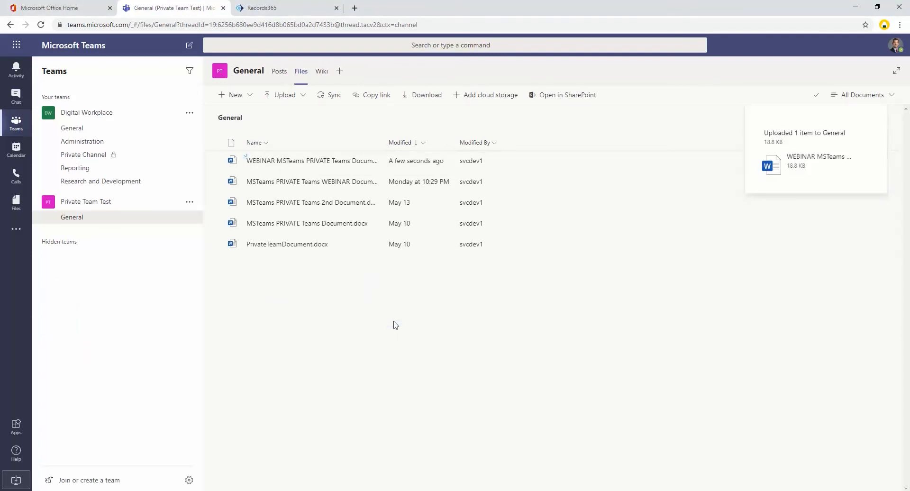
{"action": "mouse_move", "coordinate": [189, 71]}
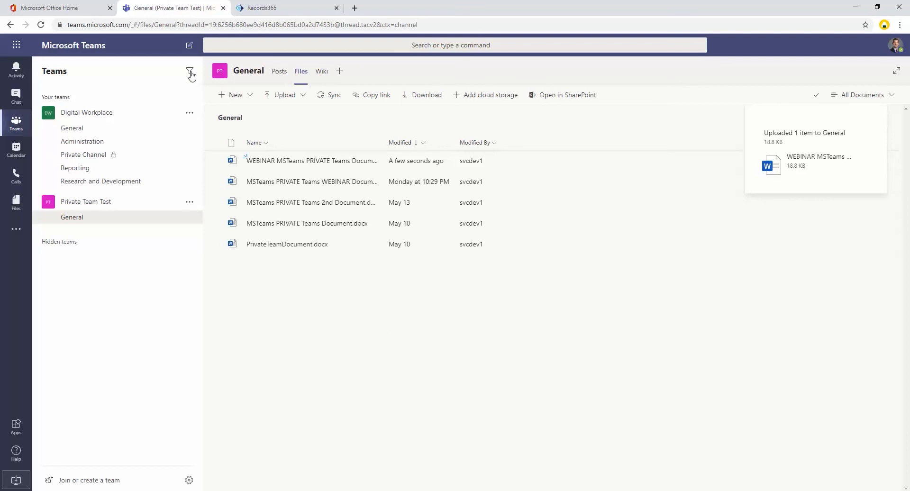
{"action": "mouse_move", "coordinate": [335, 315]}
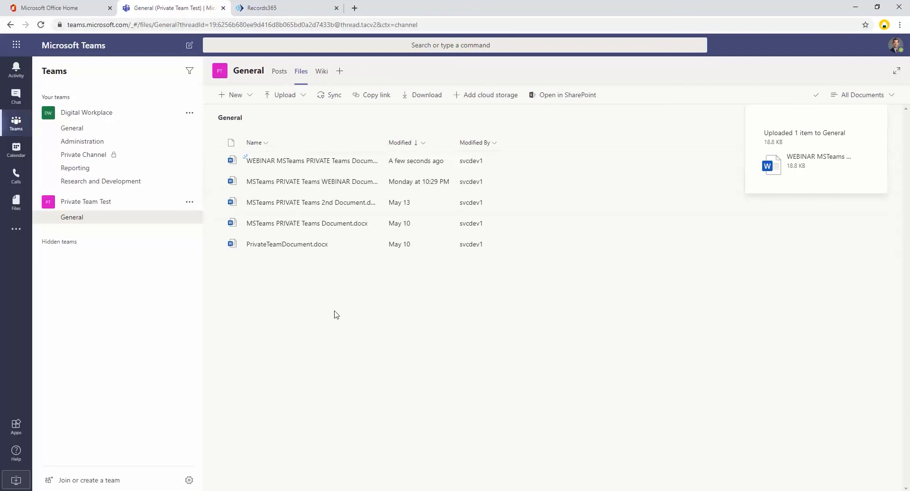
{"action": "mouse_move", "coordinate": [361, 312]}
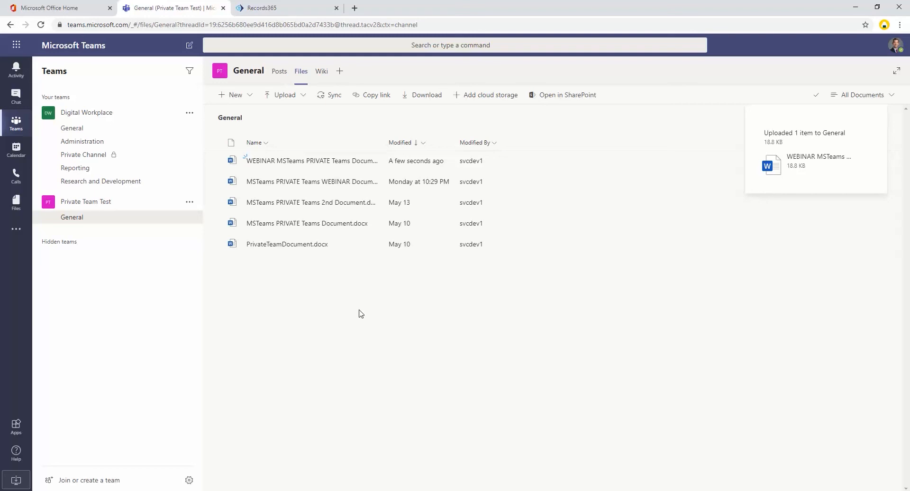
{"action": "mouse_move", "coordinate": [354, 317]}
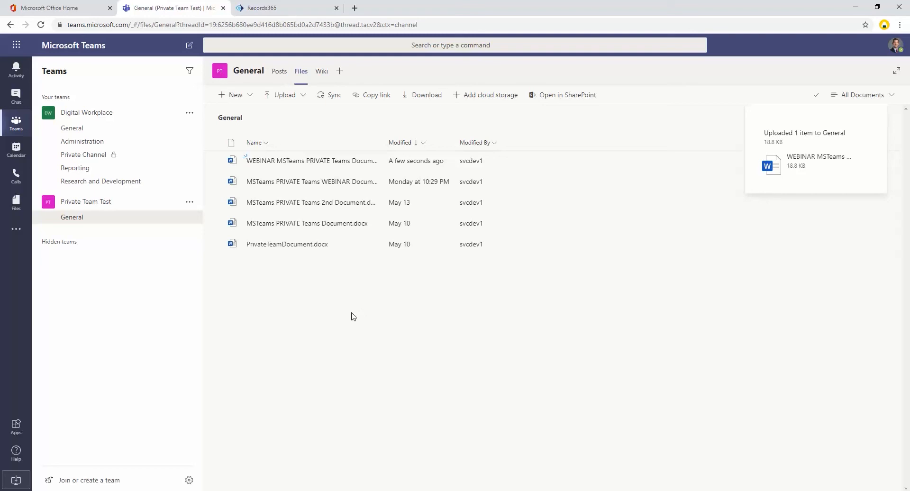
{"action": "mouse_move", "coordinate": [378, 310]}
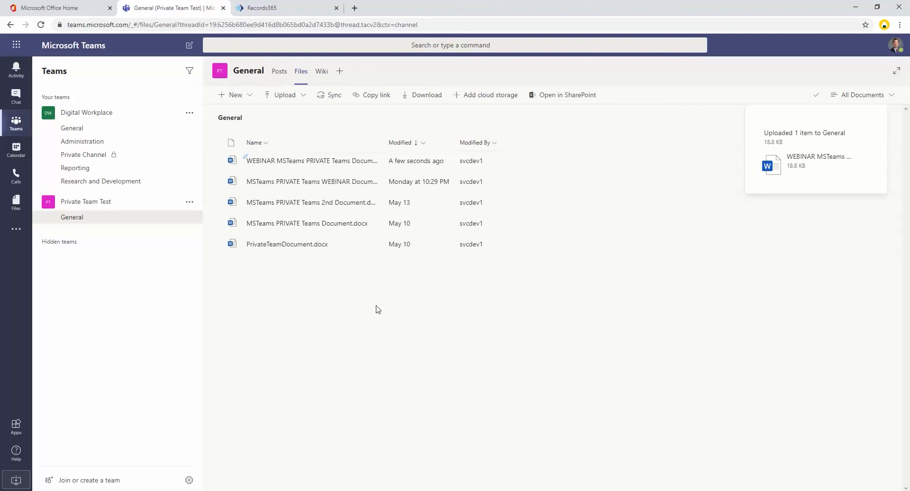
{"action": "mouse_move", "coordinate": [366, 289]}
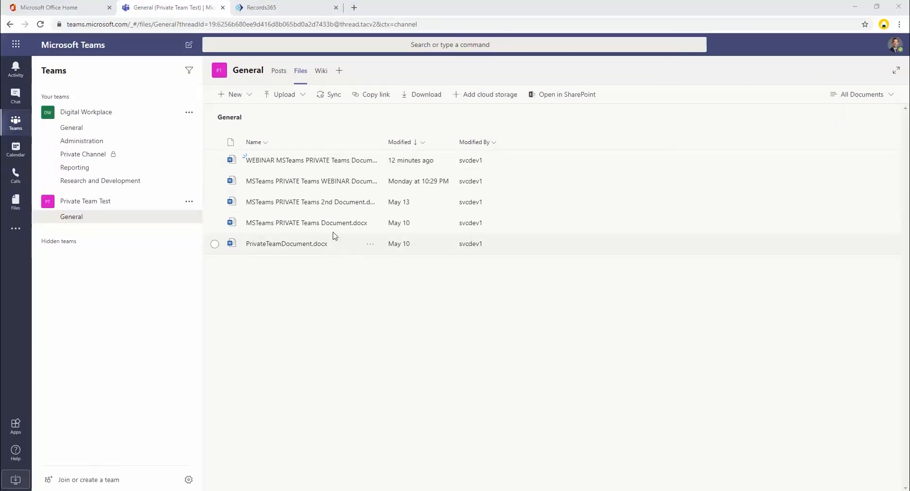
{"action": "mouse_move", "coordinate": [285, 13]}
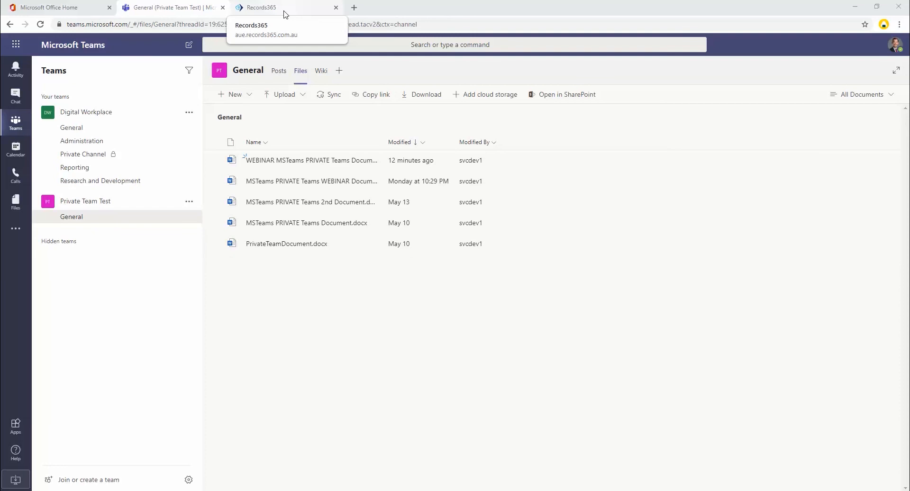
{"action": "left_click", "coordinate": [263, 7]}
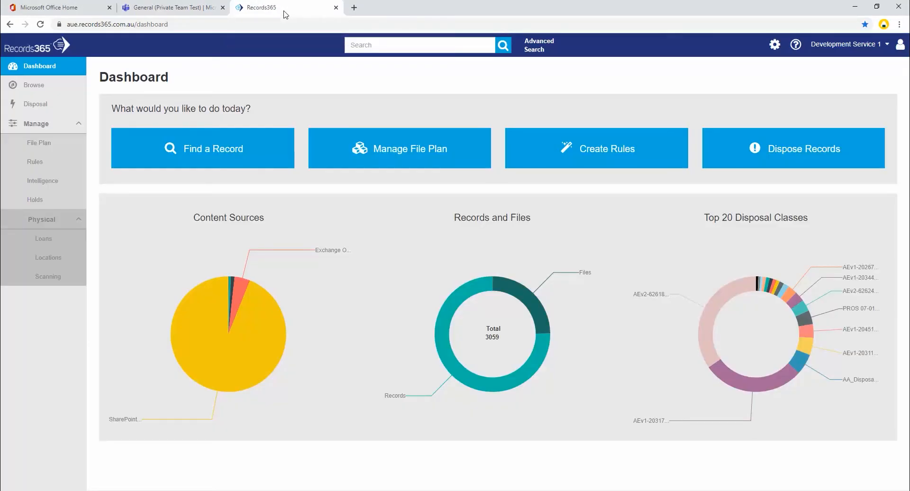
{"action": "mouse_move", "coordinate": [35, 88]}
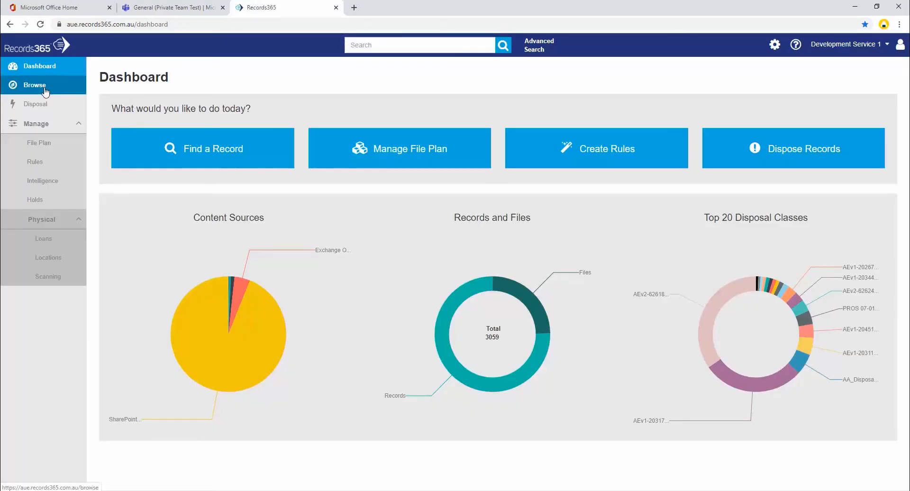
Browse declared records and expand the WEBINAR DW Administration record to check its disposal class
{"action": "left_click", "coordinate": [34, 85]}
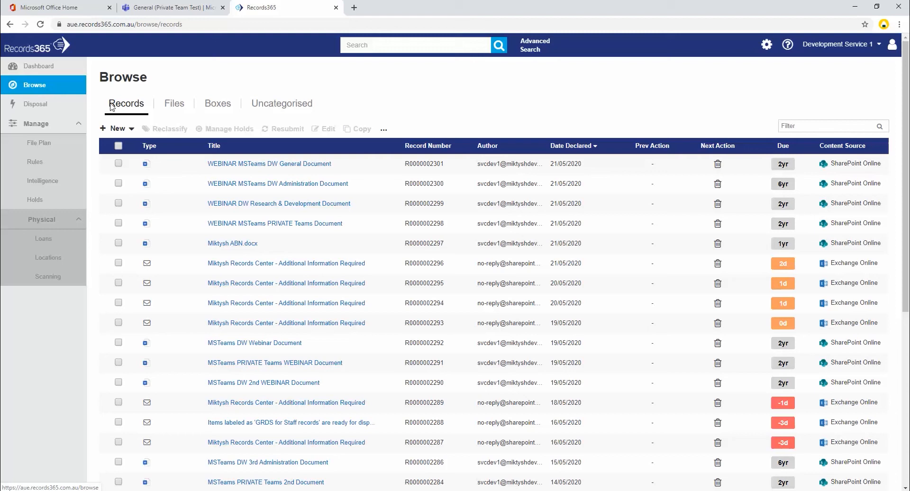
{"action": "mouse_move", "coordinate": [370, 203]}
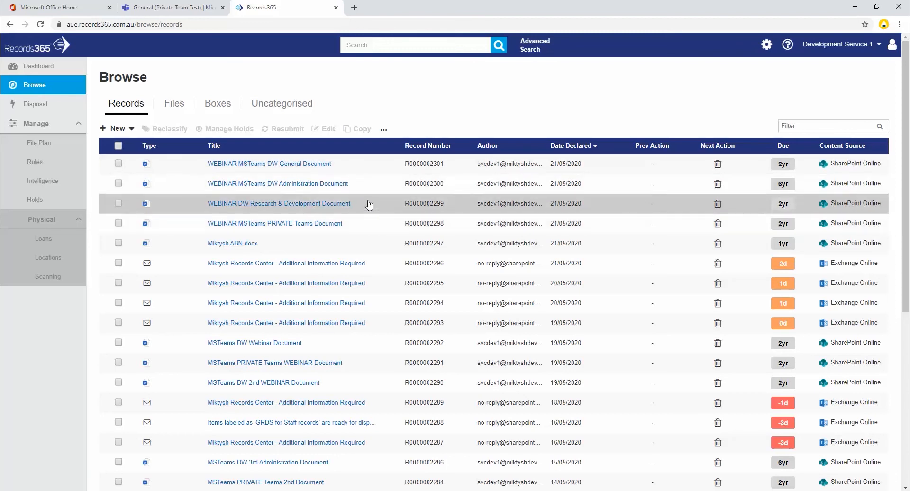
{"action": "mouse_move", "coordinate": [360, 164]}
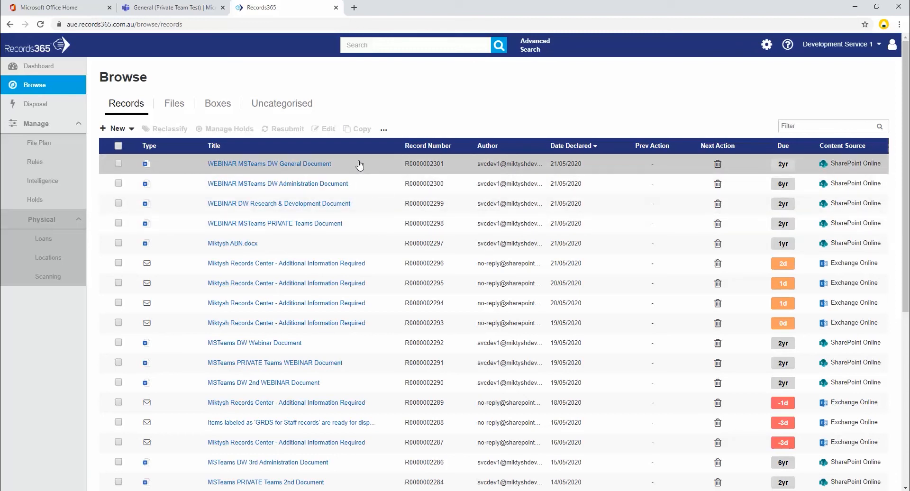
{"action": "mouse_move", "coordinate": [370, 227]}
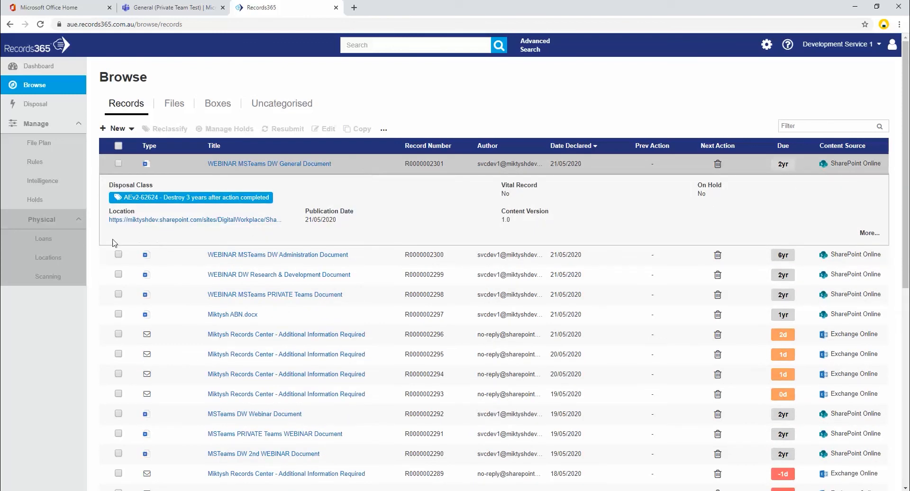
{"action": "mouse_move", "coordinate": [264, 225]}
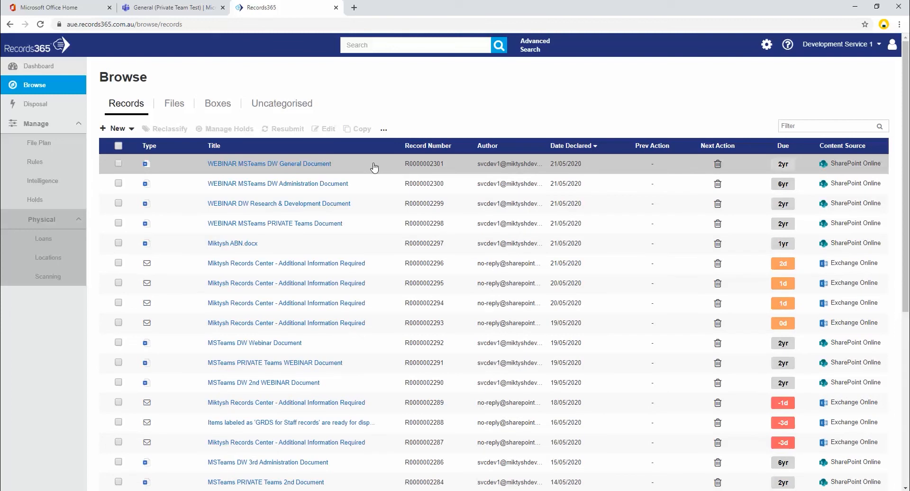
{"action": "left_click", "coordinate": [297, 183]}
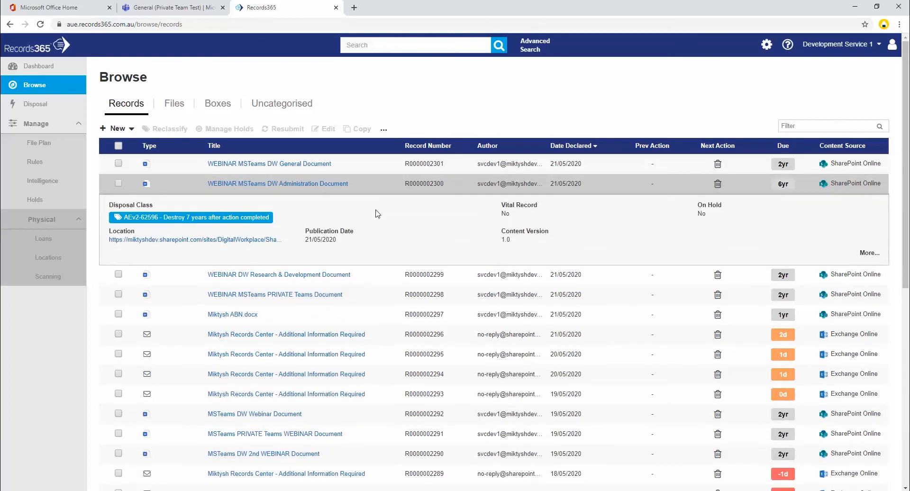
{"action": "mouse_move", "coordinate": [377, 188]}
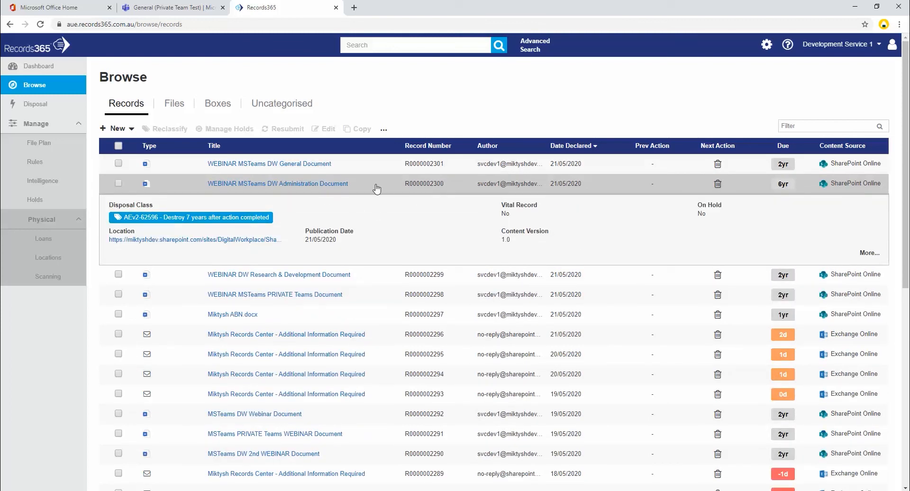
{"action": "left_click", "coordinate": [377, 183]}
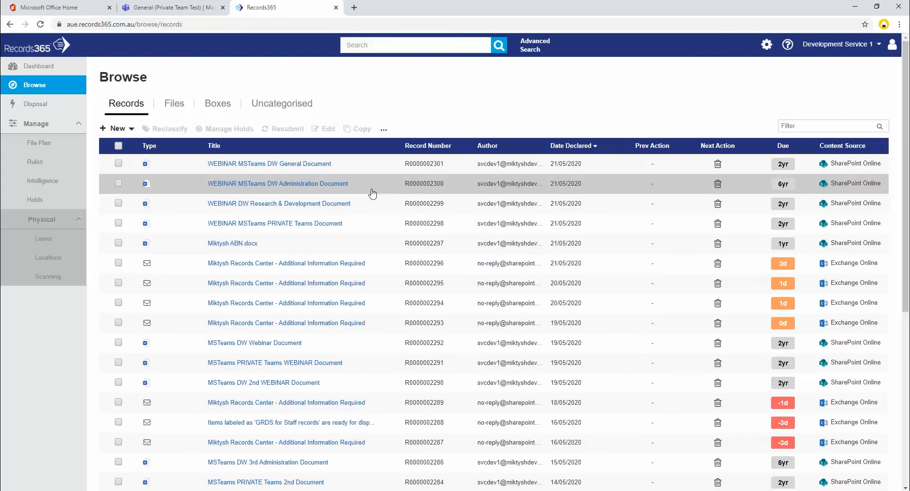
{"action": "mouse_move", "coordinate": [378, 231]}
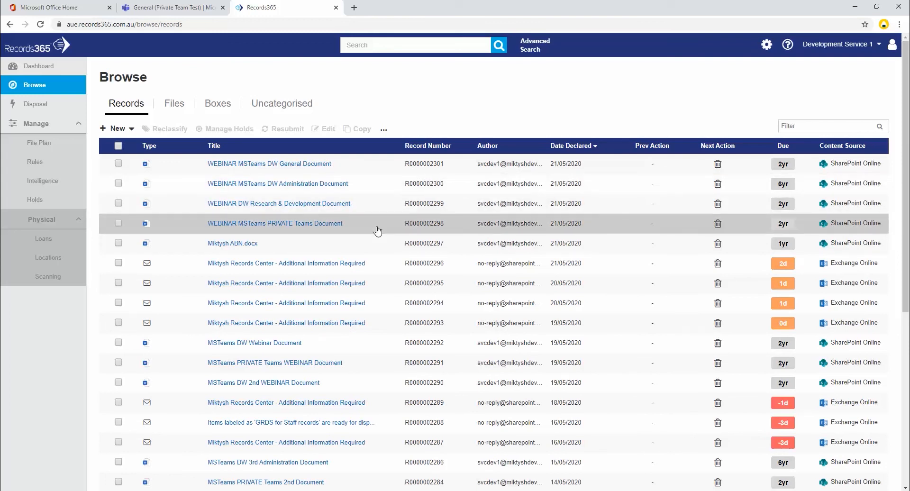
{"action": "mouse_move", "coordinate": [376, 228]}
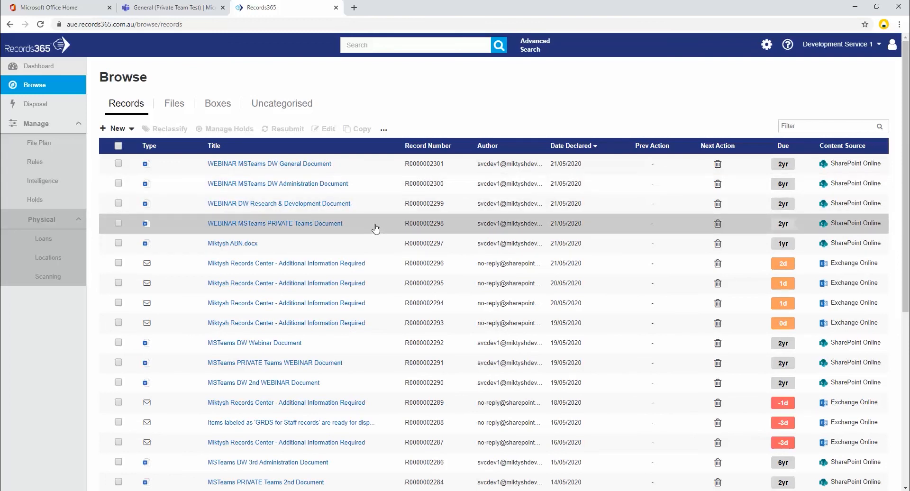